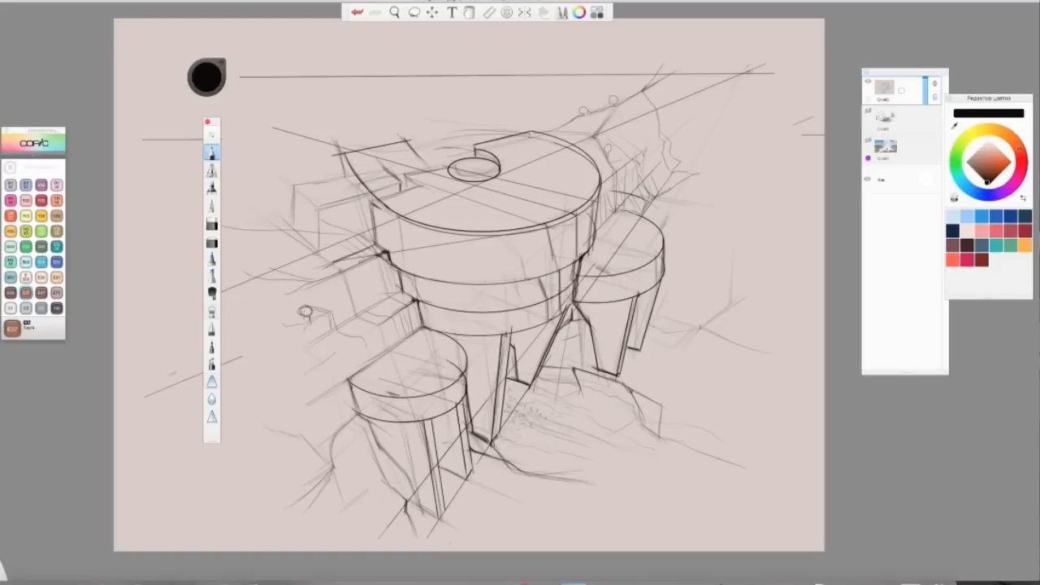
Trace firm pencil outlines with dots and hatching over the tower sketch
{"action": "left_click_drag", "start_coordinate": [341, 149], "coordinate": [390, 244]}
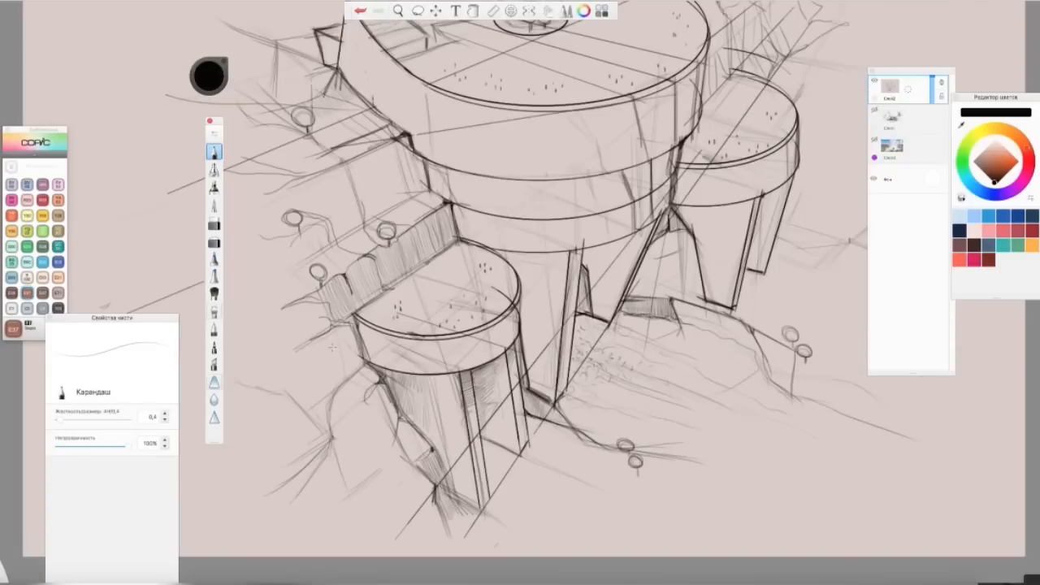
Draw solid black shadow shapes and dense hatching on the cliffs around the towers
{"action": "left_click", "coordinate": [215, 364]}
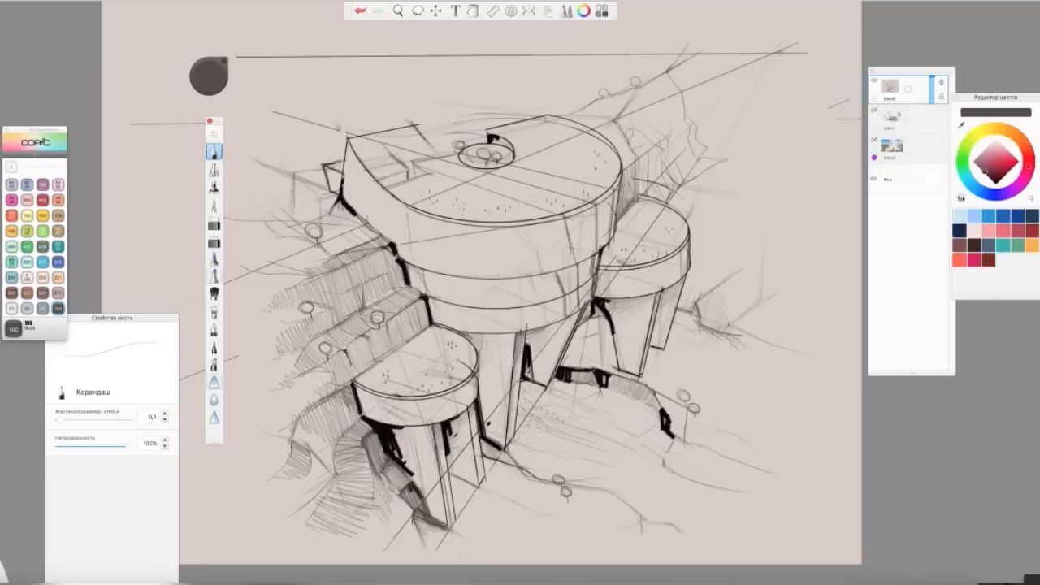
Paint grey shading and green foliage, then pick a hard brush for tree outlines
{"action": "left_click", "coordinate": [213, 221]}
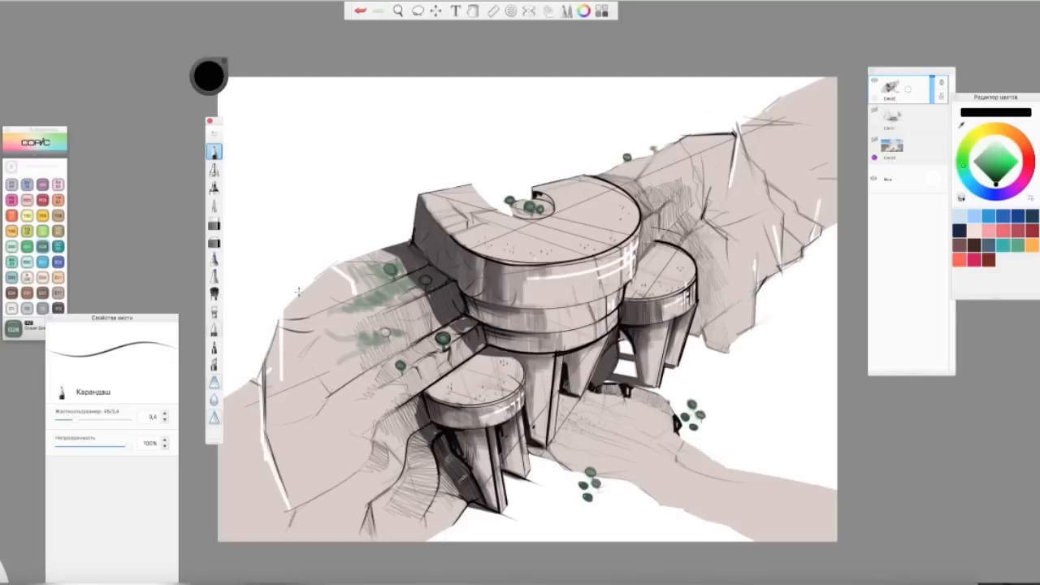
{"action": "left_click", "coordinate": [214, 223]}
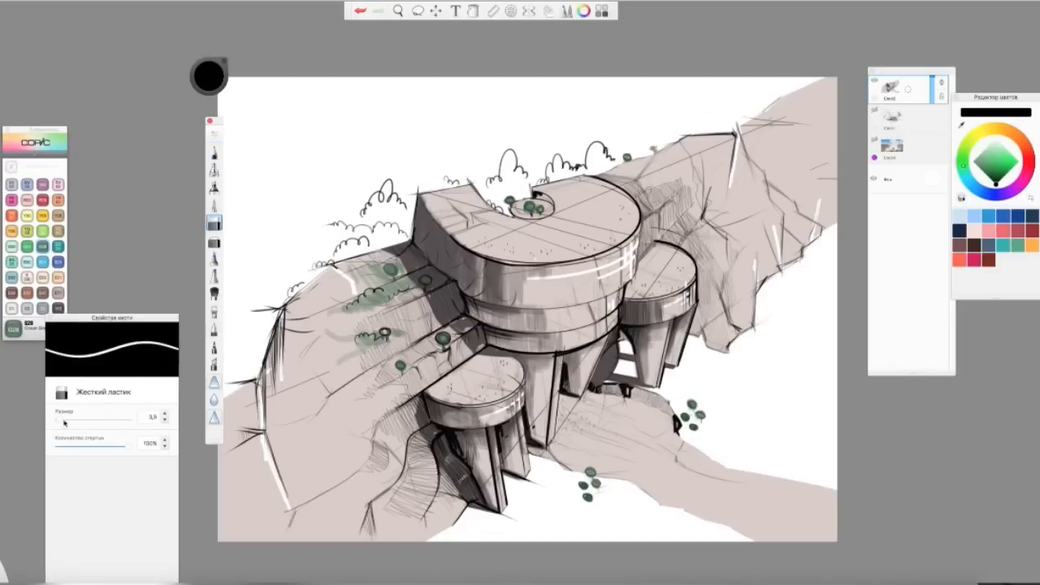